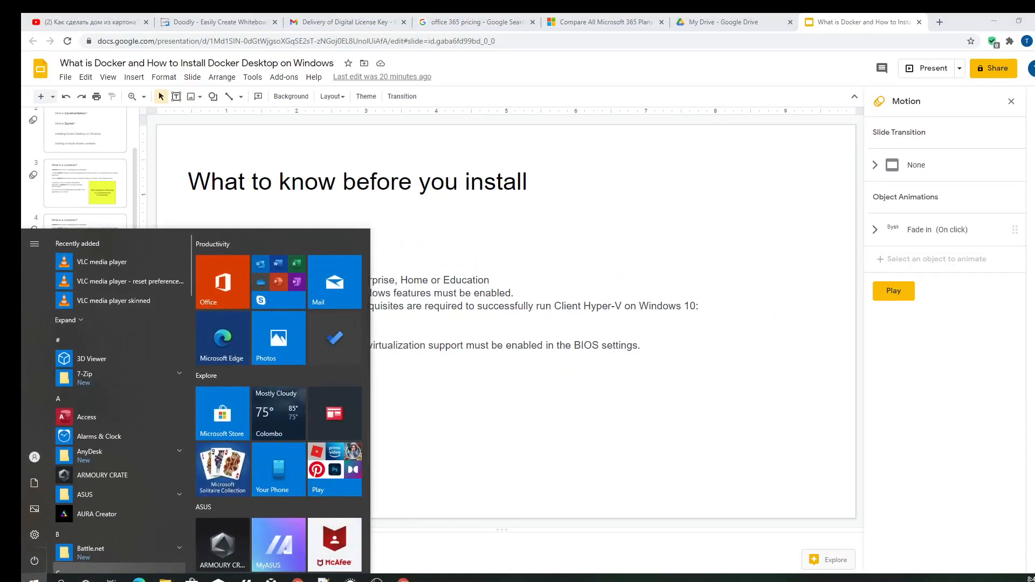
# - Show the desktop and bring up the Windows Start menu
pyautogui.write('feat')
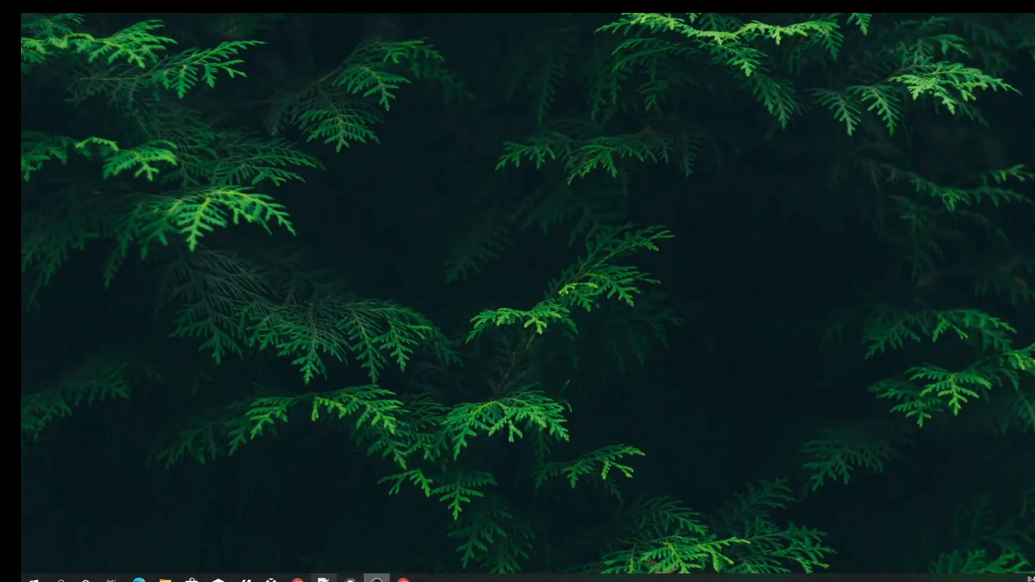
pyautogui.click(8, 580)
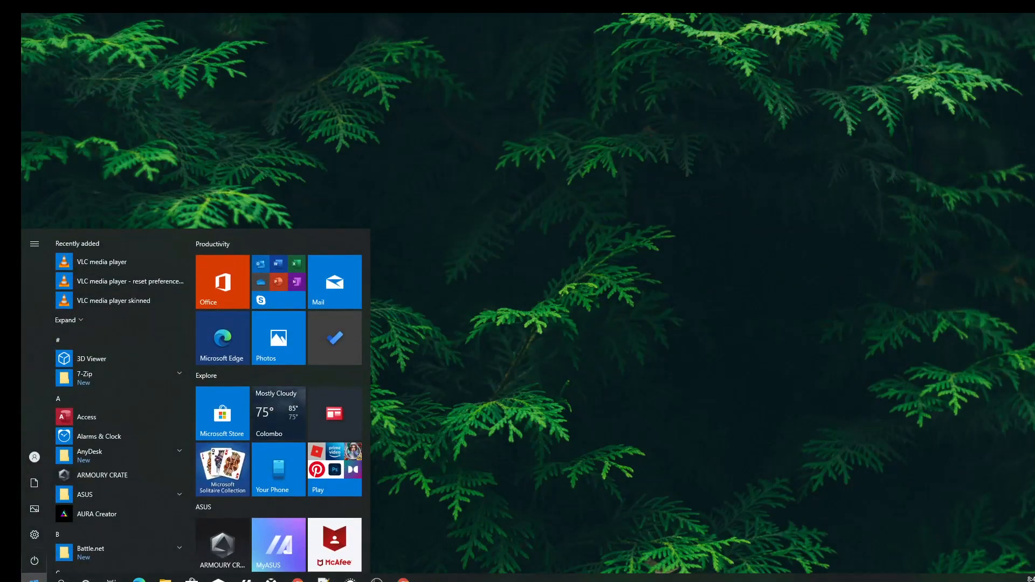
pyautogui.write('fe')
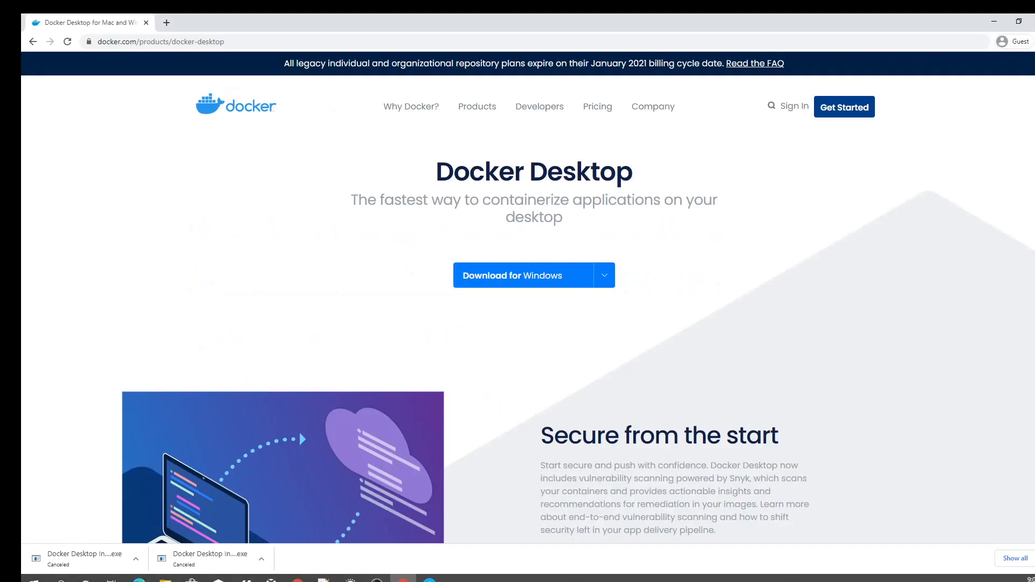
# - Start the Docker Desktop for Windows download from docker.com
pyautogui.click(602, 274)
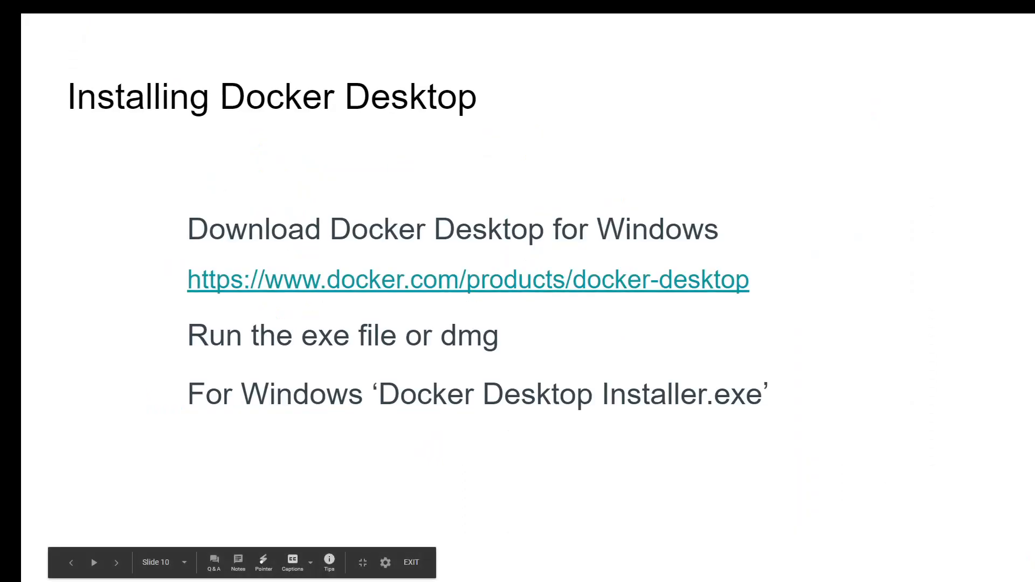
# - Advance past the installer configuration and success slides to 'Running first docker image'
pyautogui.click(116, 562)
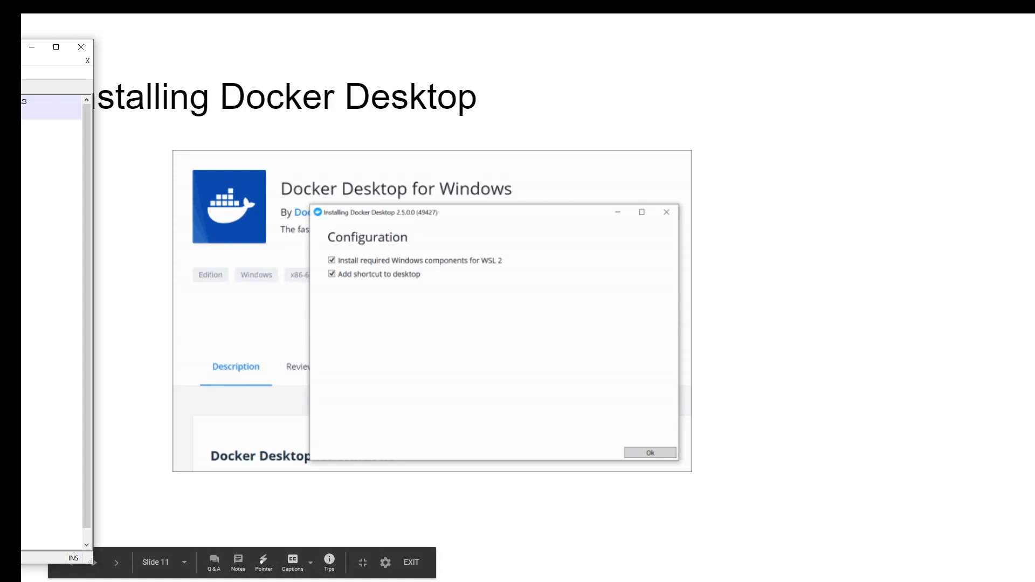
pyautogui.click(648, 453)
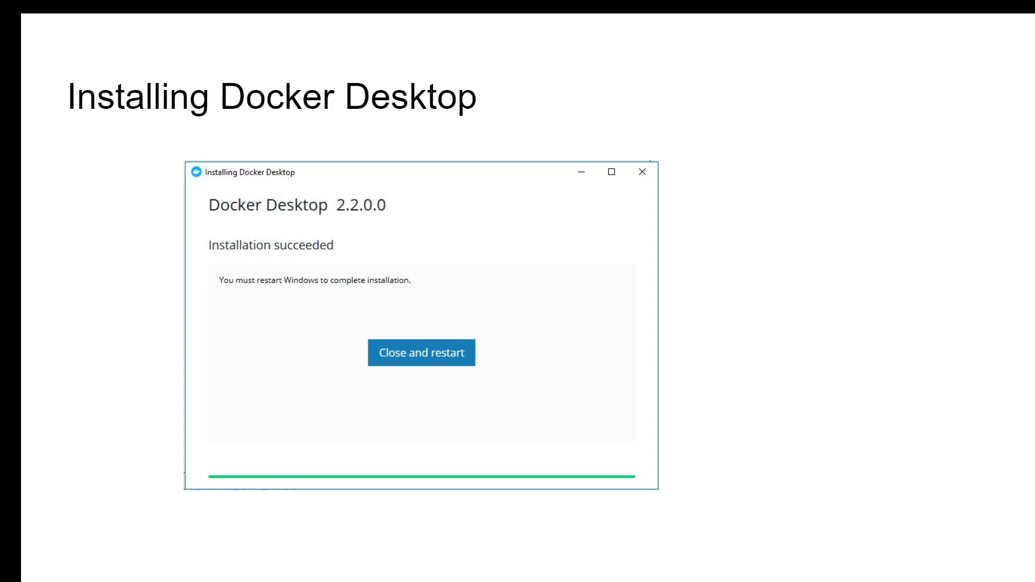
pyautogui.click(421, 351)
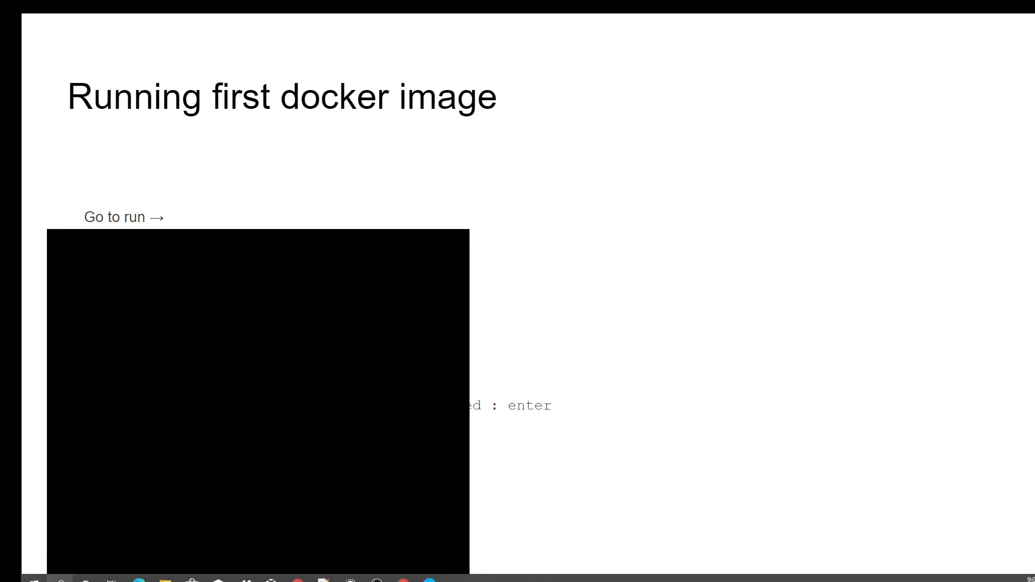
# - Search for 'powershell' and open Windows PowerShell
pyautogui.write('power')
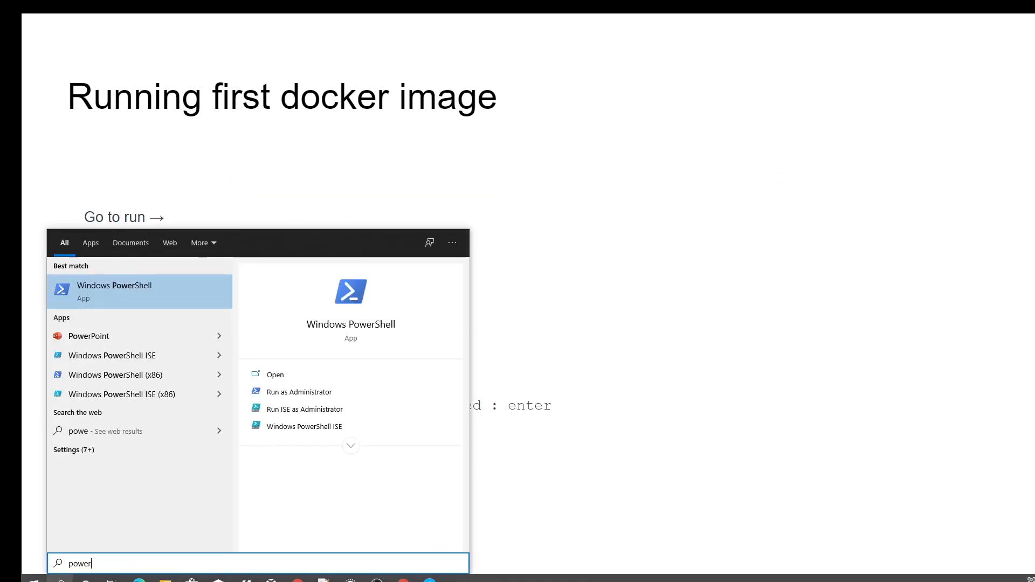
pyautogui.write('shell')
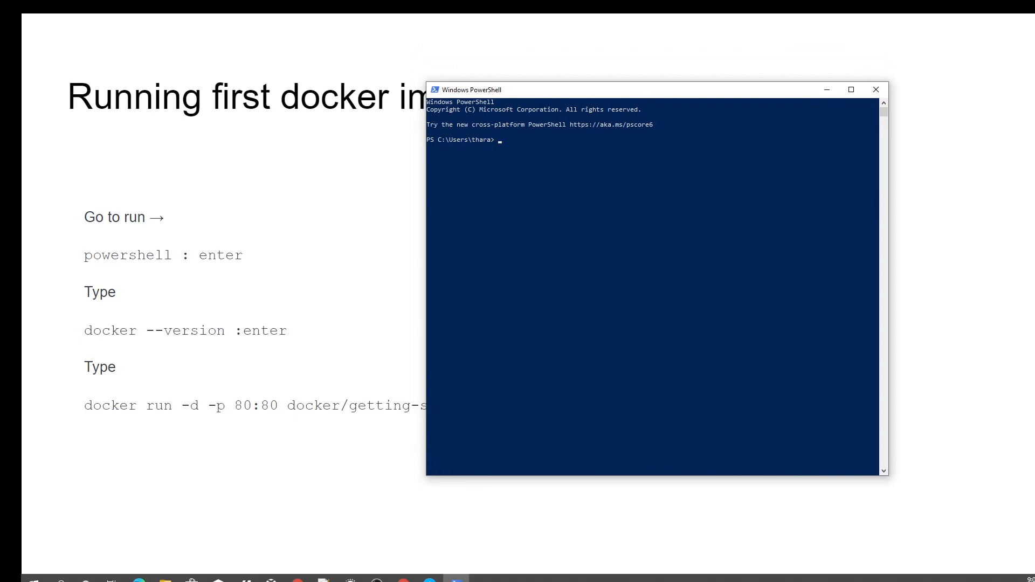
# - Check Docker 20.10.2 and run 'docker run -d -p 80:80 docker/getting-started'
pyautogui.write('docker --version')
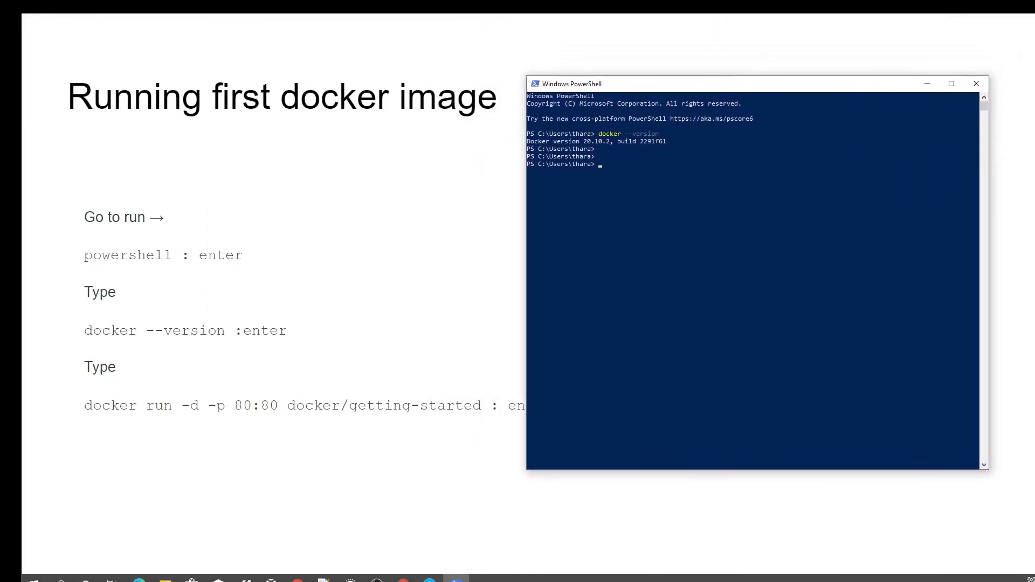
pyautogui.write('docker run -d -p 80:80 docker/getting-started')
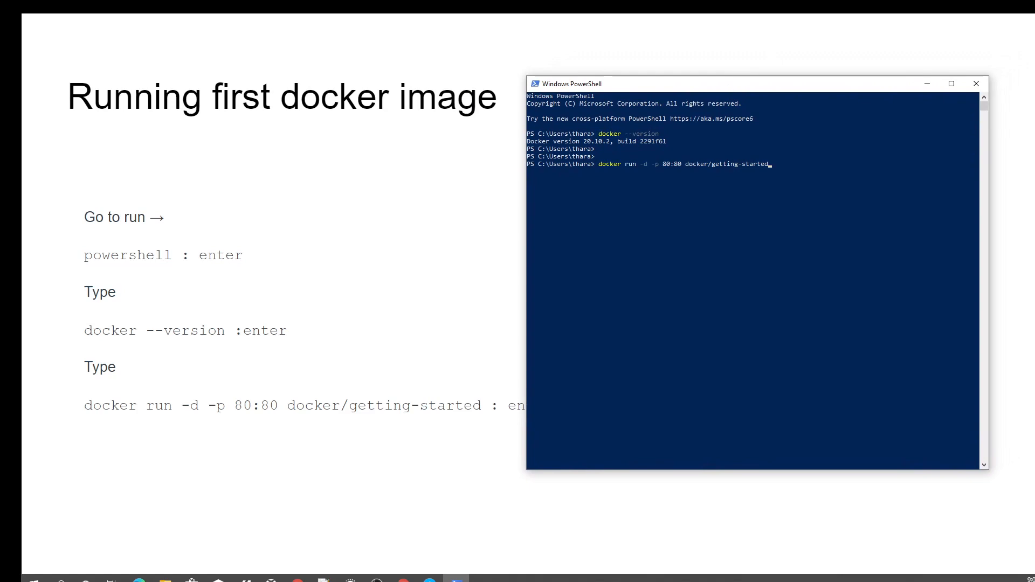
pyautogui.press('enter')
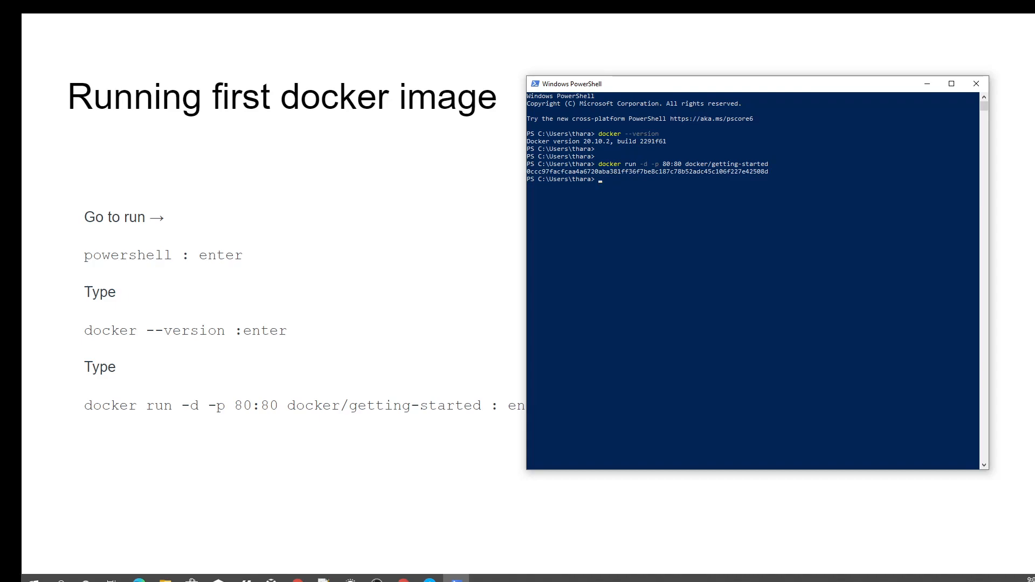
pyautogui.write('docker')
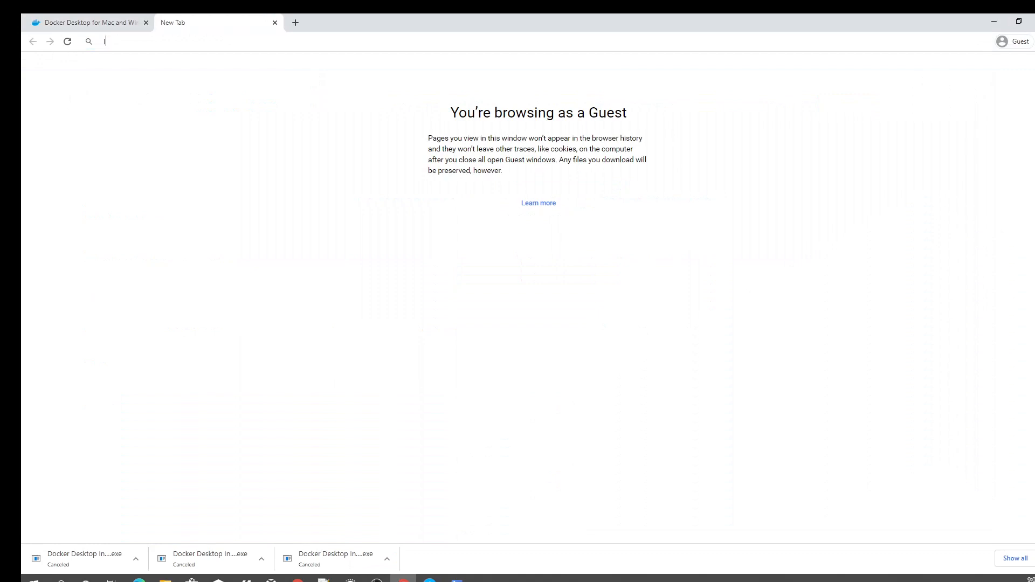
# - Load the getting-started tutorial at localhost in a new Chrome tab
pyautogui.write('localhost:')
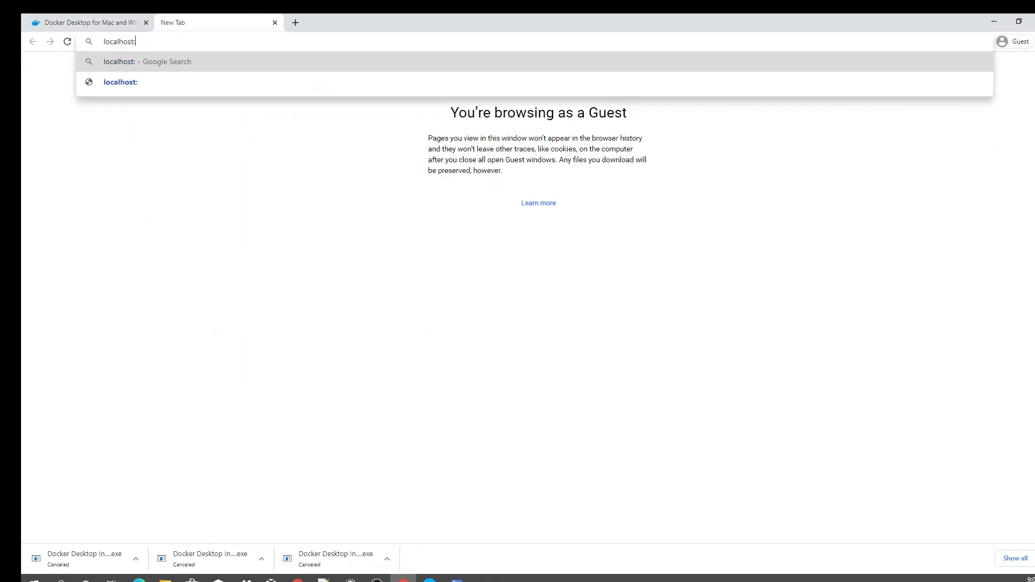
pyautogui.press('Backspace')
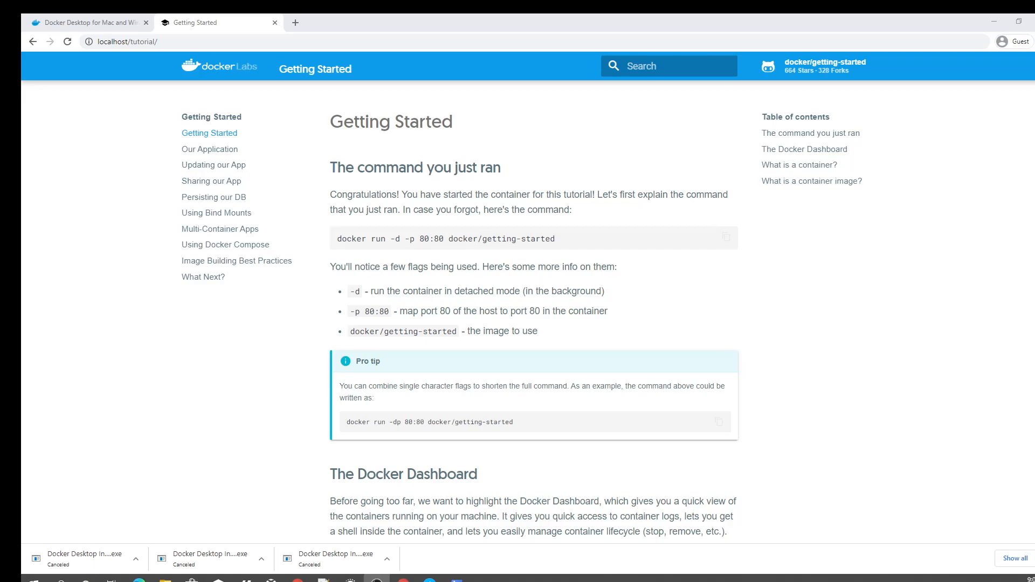
pyautogui.click(295, 23)
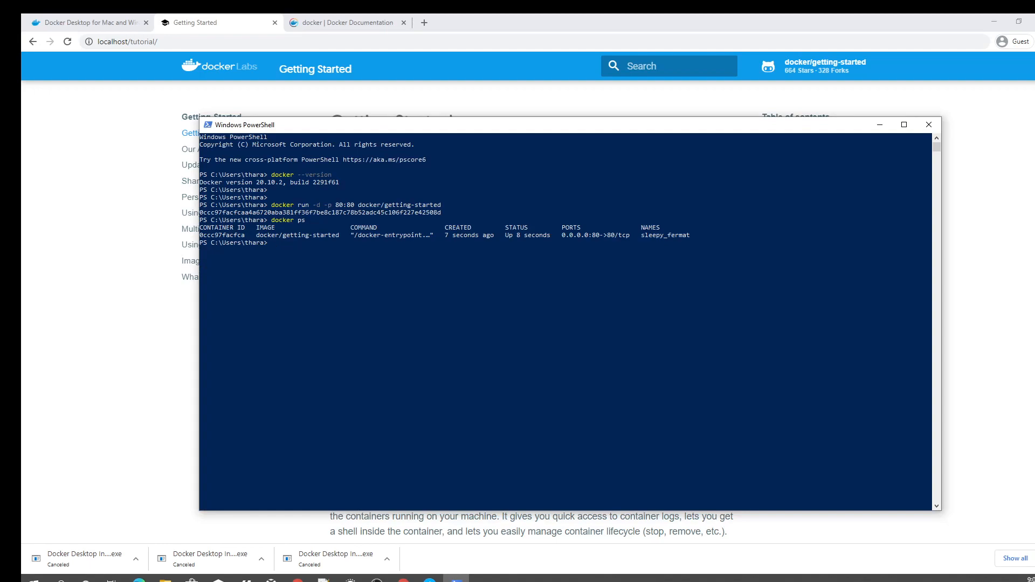
# - Run 'docker ps' to confirm the getting-started container is running
pyautogui.write('dopcker')
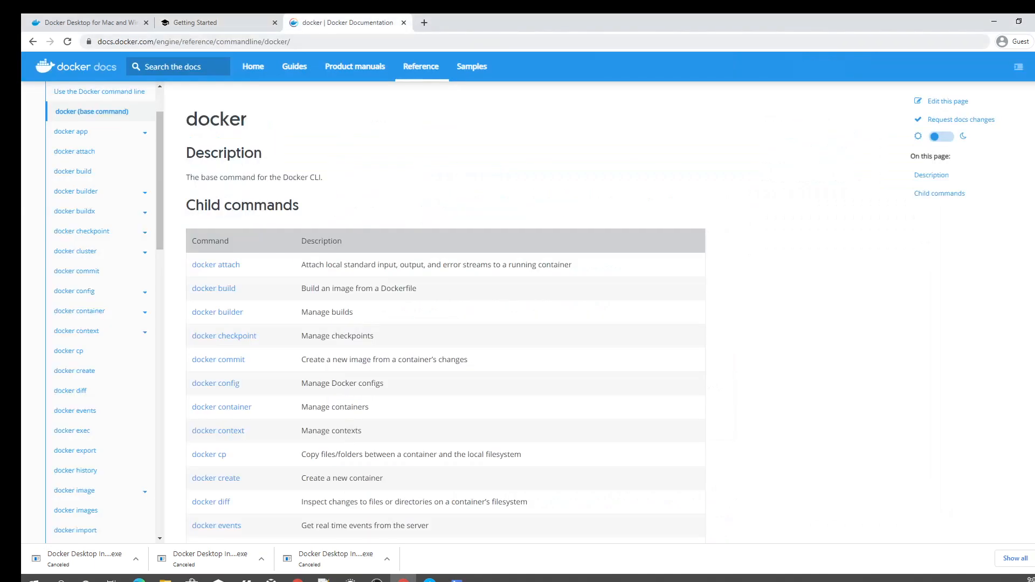
# - Select the URL of the docker base command reference page
pyautogui.click(193, 41)
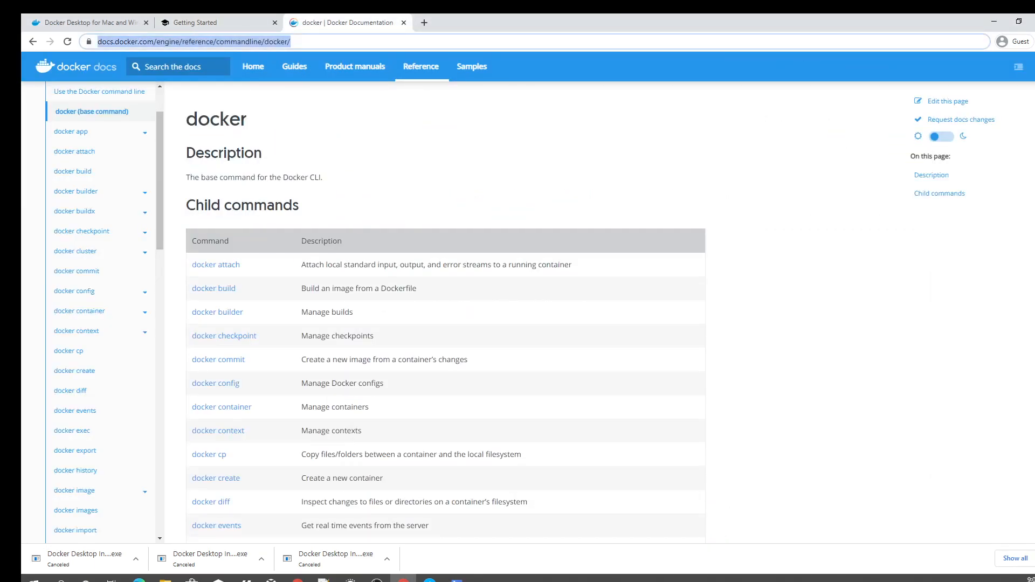